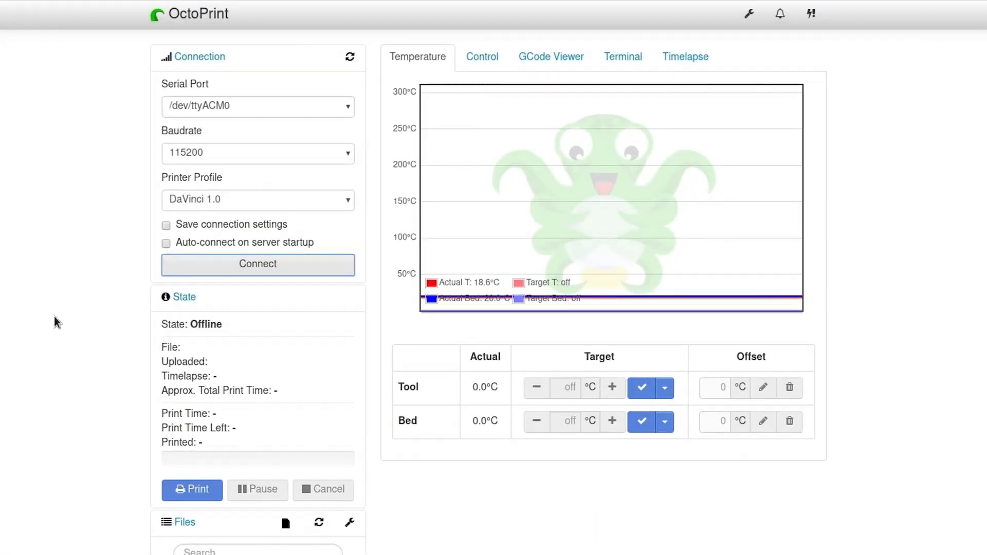
pyautogui.moveTo(257, 264)
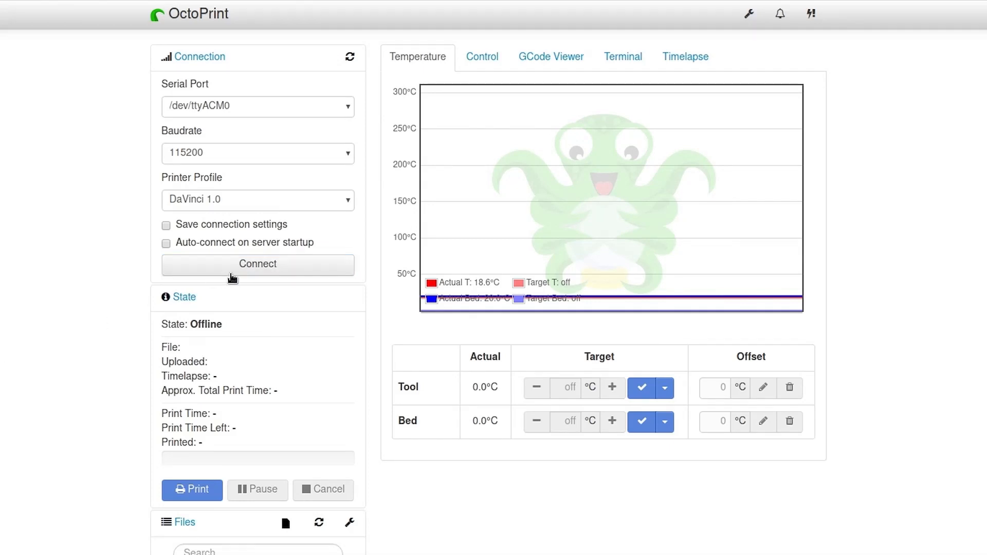
# Step: Connect to the printer on /dev/ttyACM0 at 115200 baud with the DaVinci 1.0 profile
pyautogui.click(257, 264)
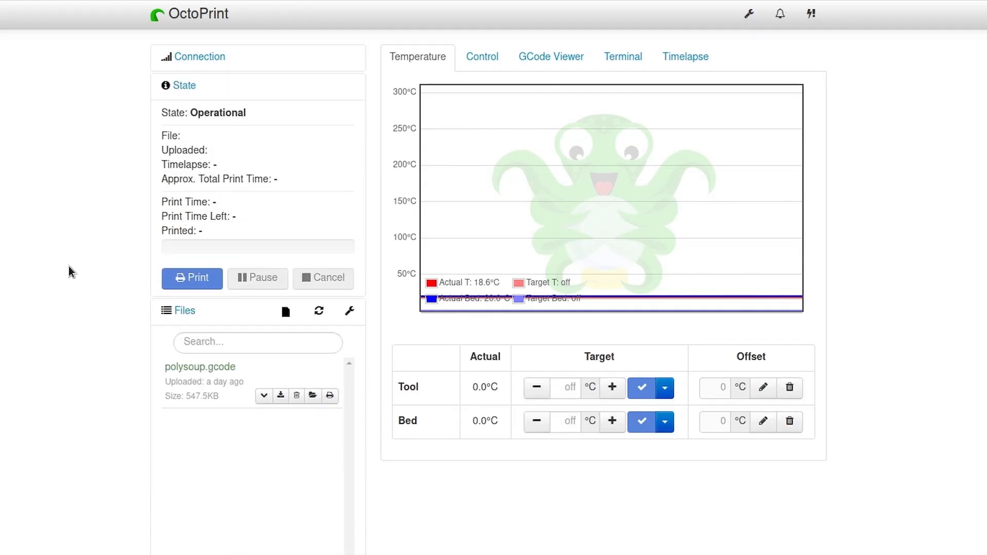
pyautogui.moveTo(15, 284)
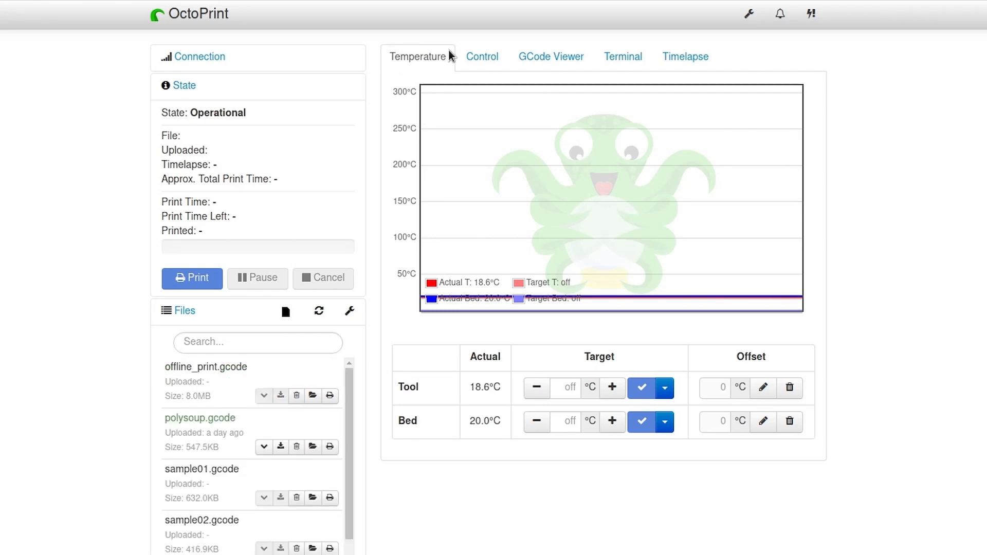
# Step: Browse the Control, GCode Viewer, Terminal and Timelapse sections, ending on the webcam controls
pyautogui.click(481, 56)
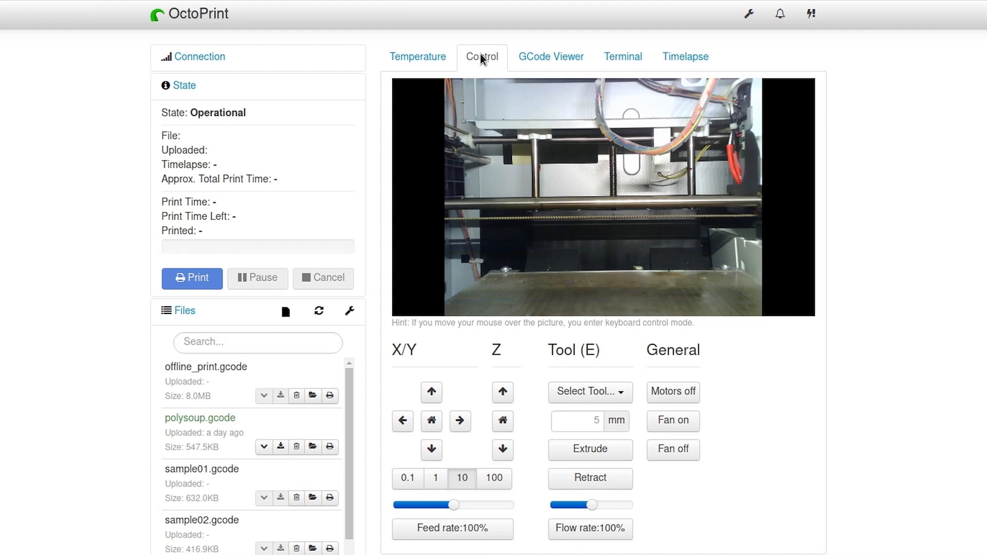
pyautogui.click(551, 57)
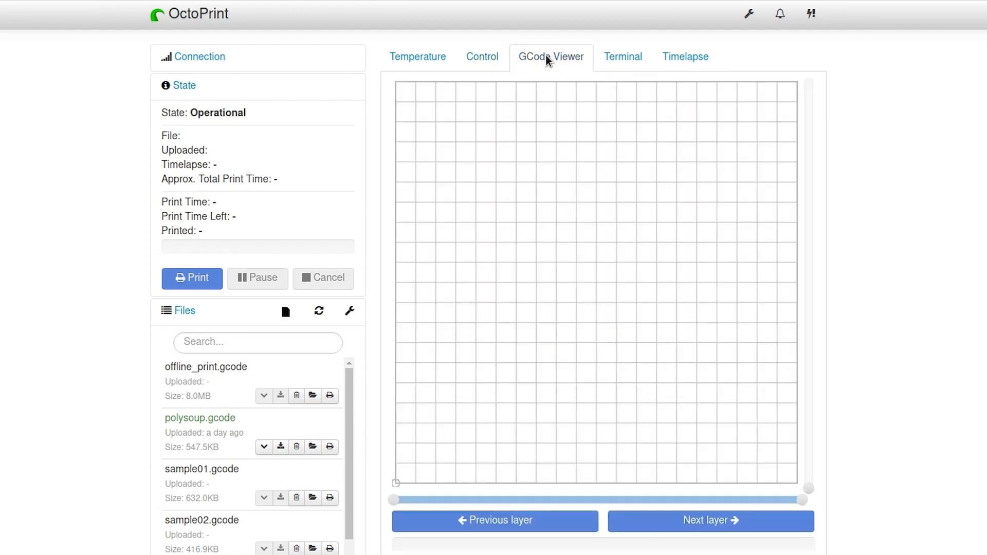
pyautogui.moveTo(623, 57)
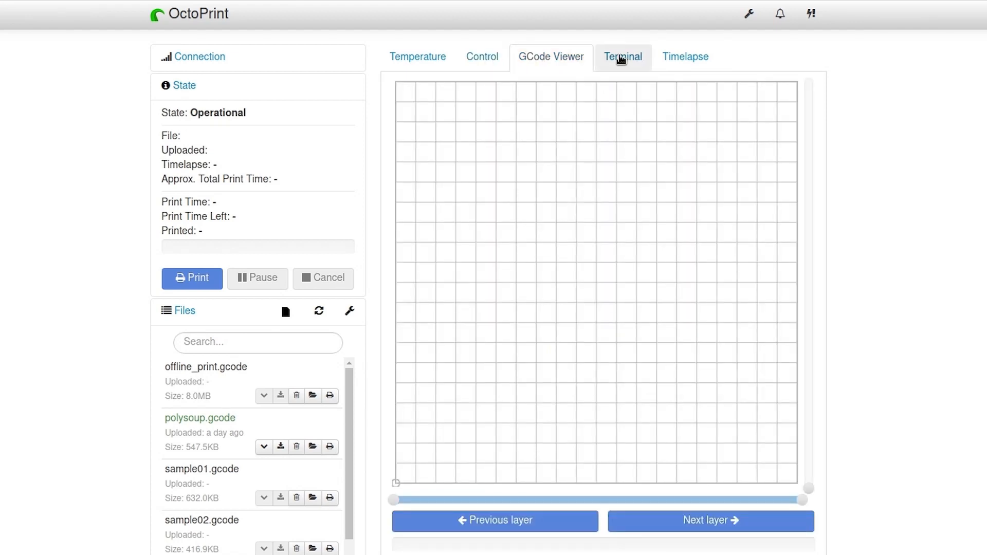
pyautogui.click(623, 57)
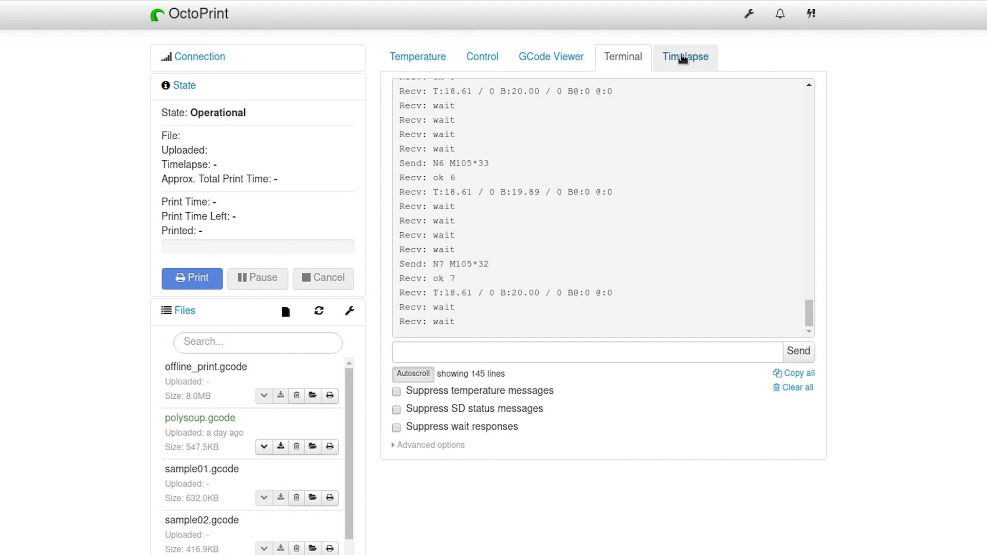
pyautogui.click(685, 57)
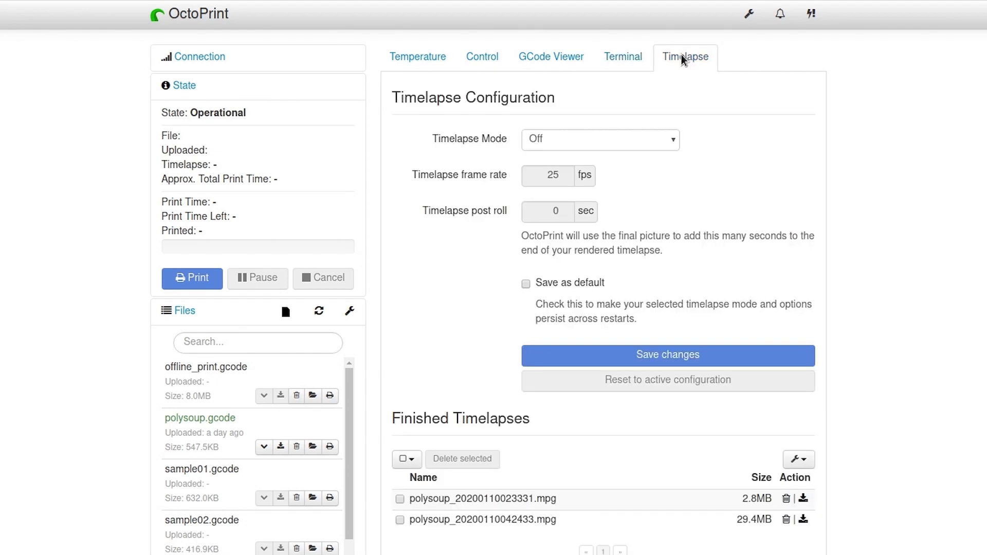
pyautogui.click(482, 57)
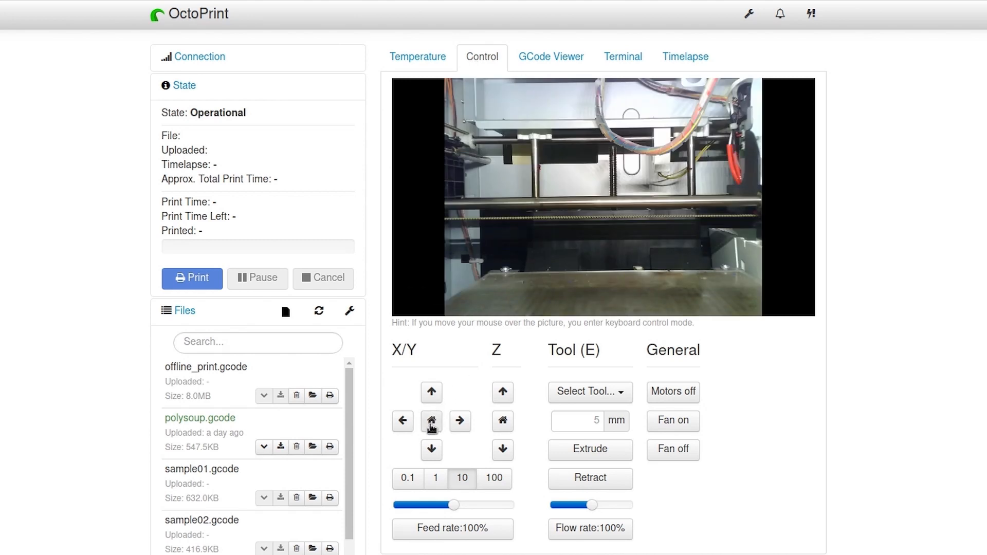
# Step: Home the printer's X/Y axes and then its Z axis
pyautogui.click(431, 422)
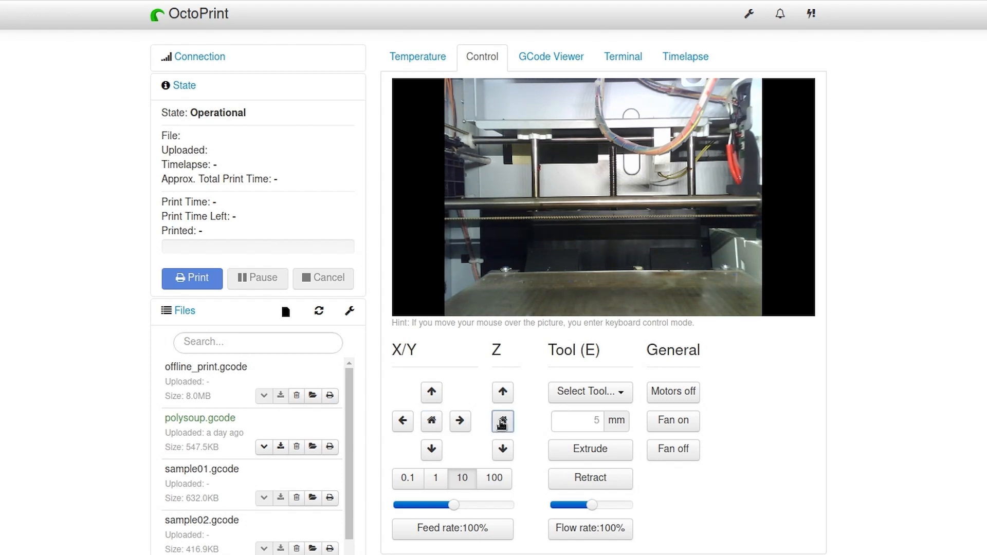
pyautogui.click(503, 422)
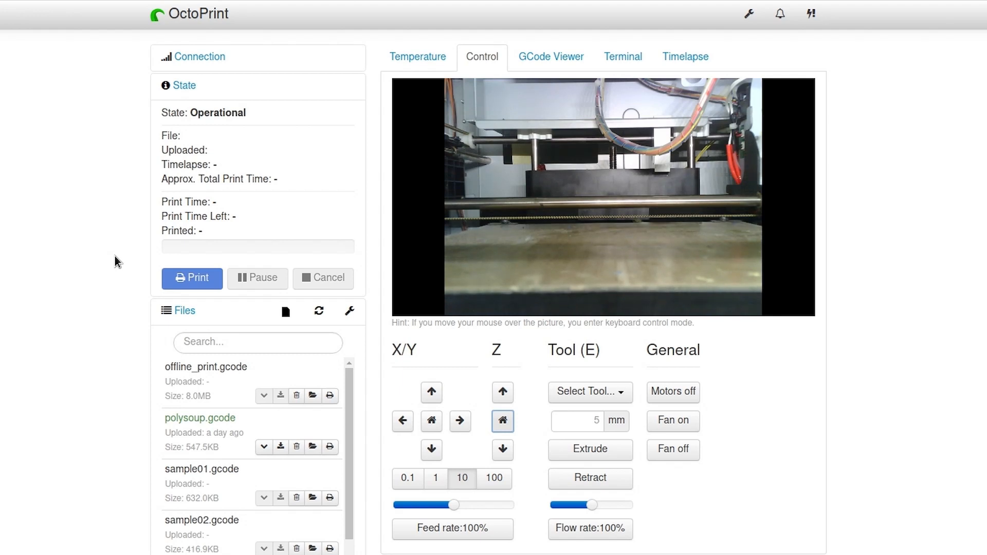
pyautogui.moveTo(314, 447)
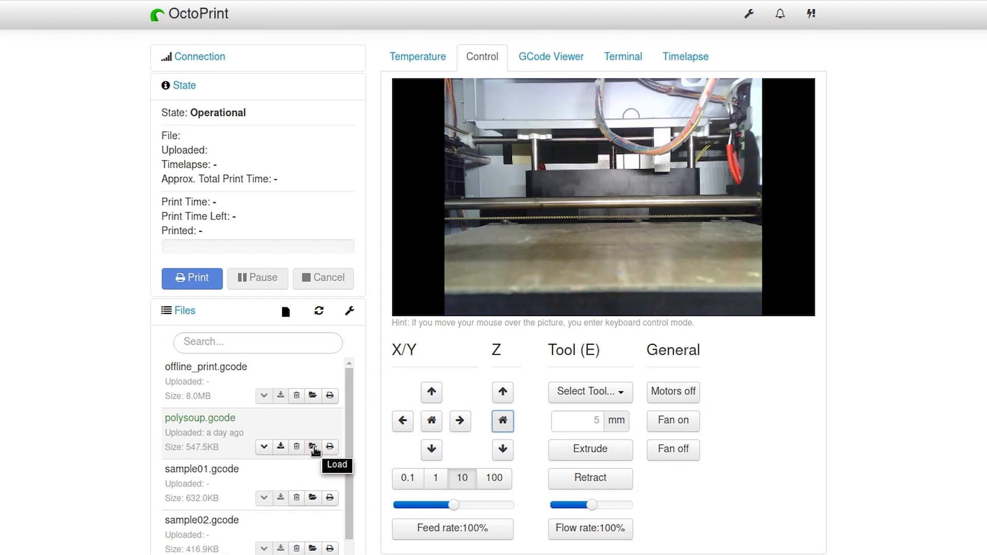
# Step: Load and start printing polysoup.gcode, watching the tool heat to 220°C and bed to 90°C
pyautogui.click(312, 447)
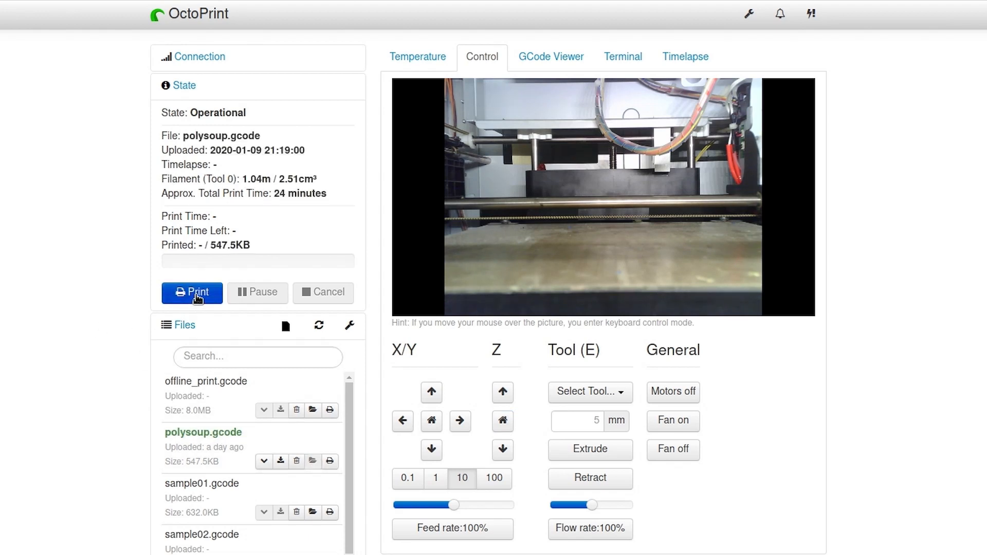
pyautogui.click(192, 292)
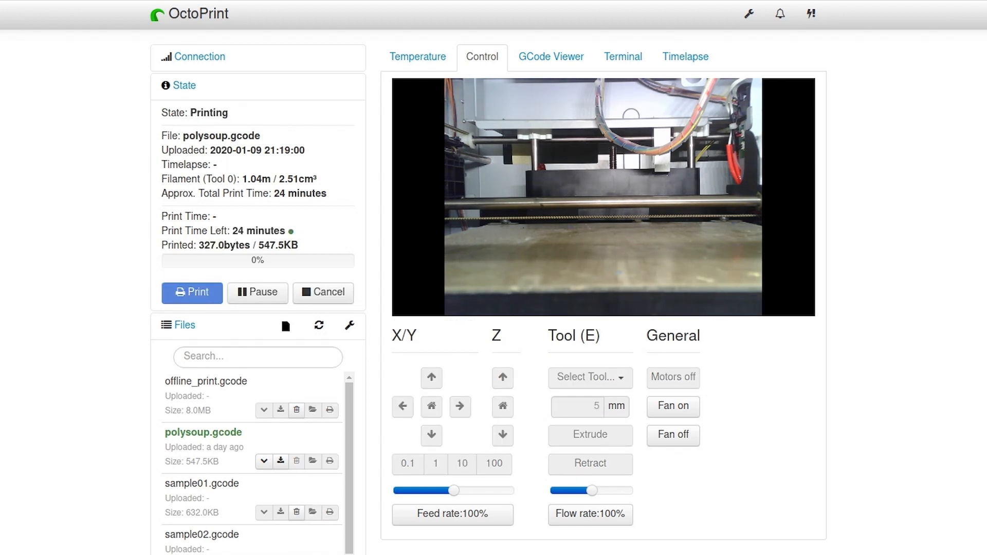
pyautogui.click(418, 57)
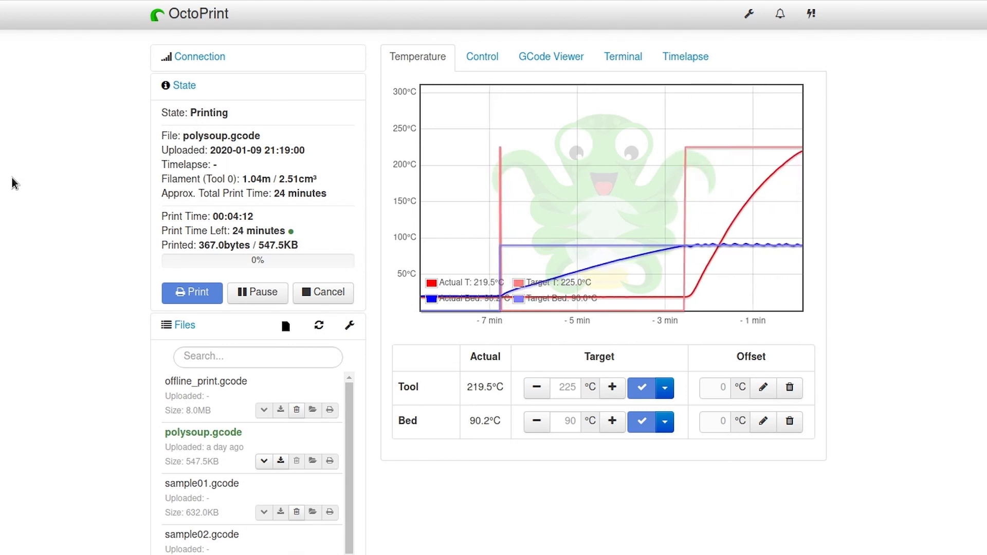
# Step: Check the print on the webcam, then preview the current layer's toolpath at 50% progress
pyautogui.click(482, 56)
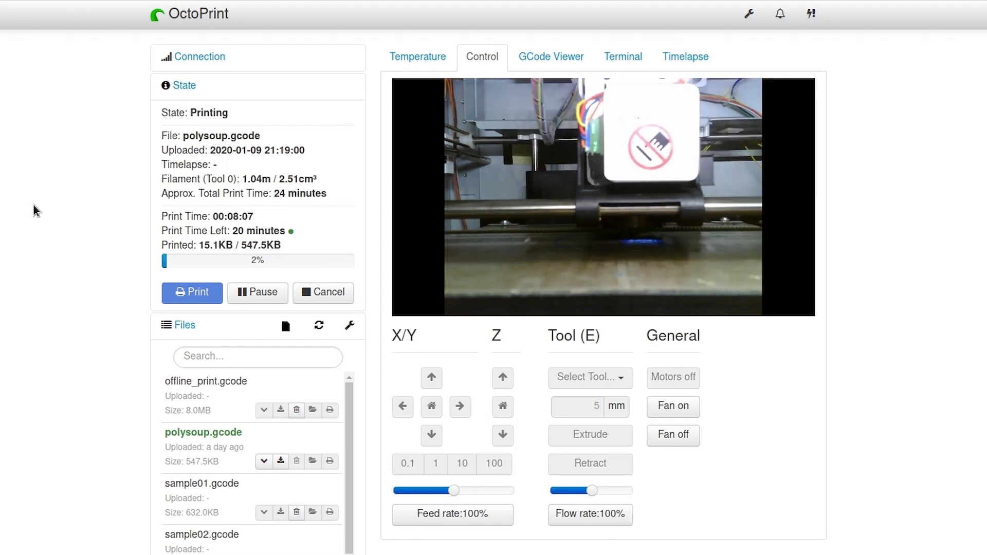
pyautogui.click(550, 57)
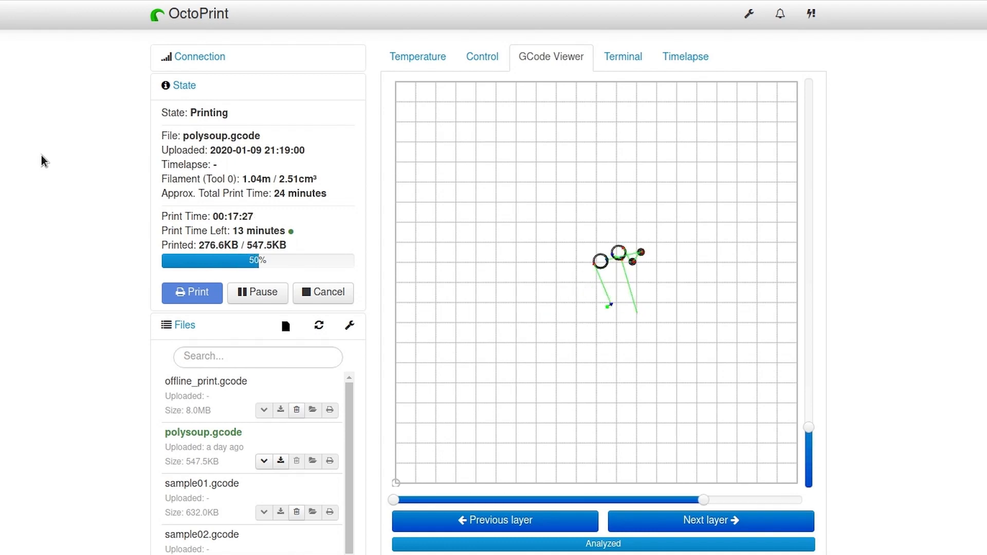
# Step: Check the webcam again, then watch the layer preview until polysoup.gcode reaches 100%
pyautogui.click(482, 55)
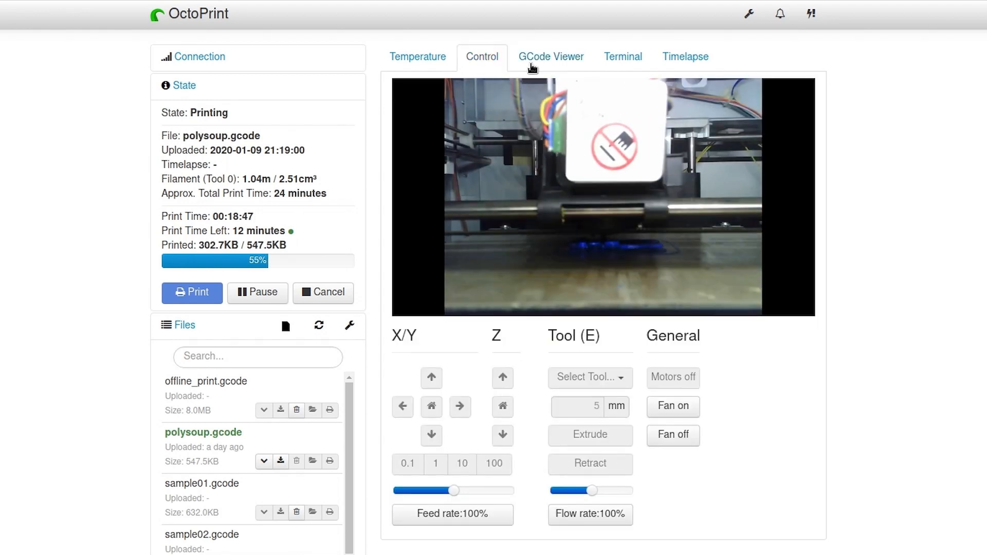
pyautogui.click(550, 56)
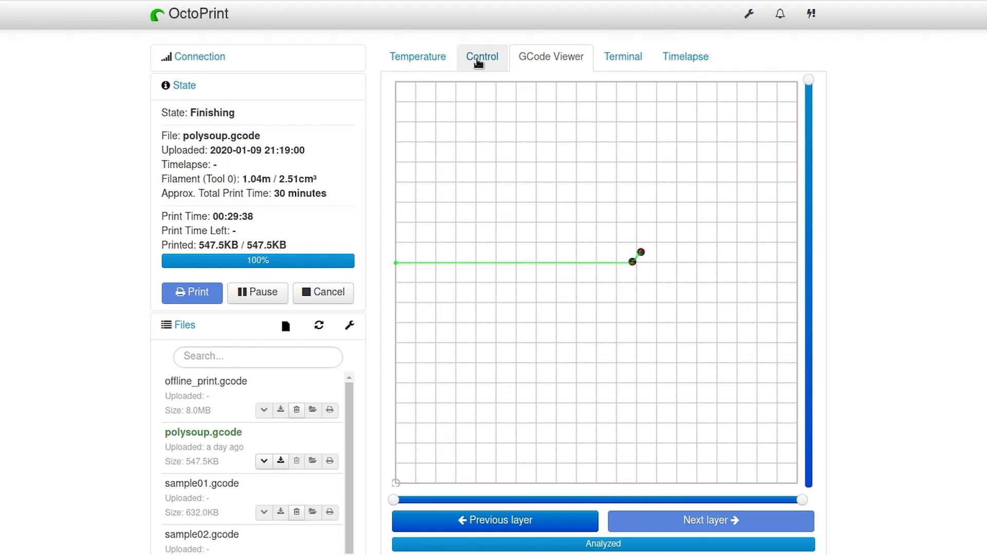
# Step: View the finished blue print on the webcam and jog the bed down along Z
pyautogui.click(482, 57)
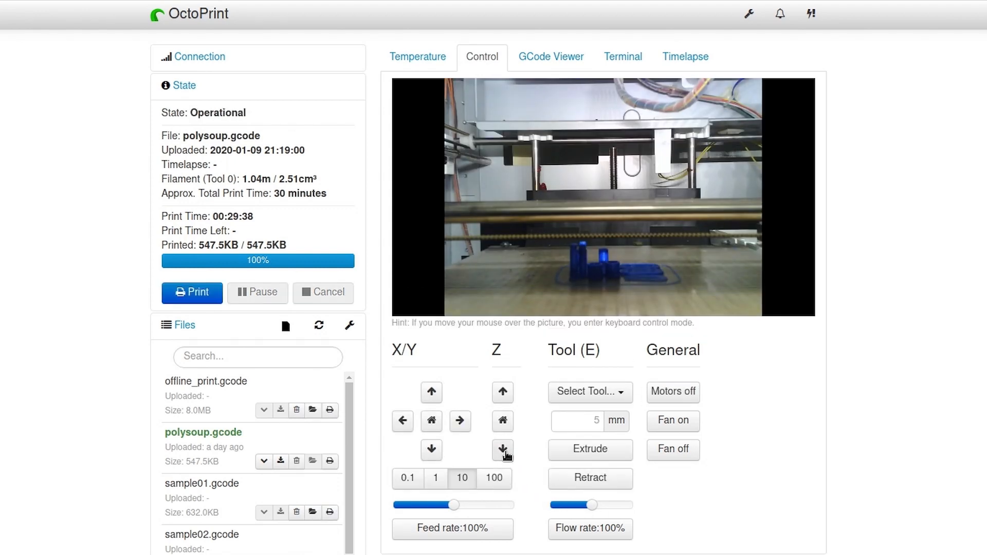
pyautogui.click(503, 451)
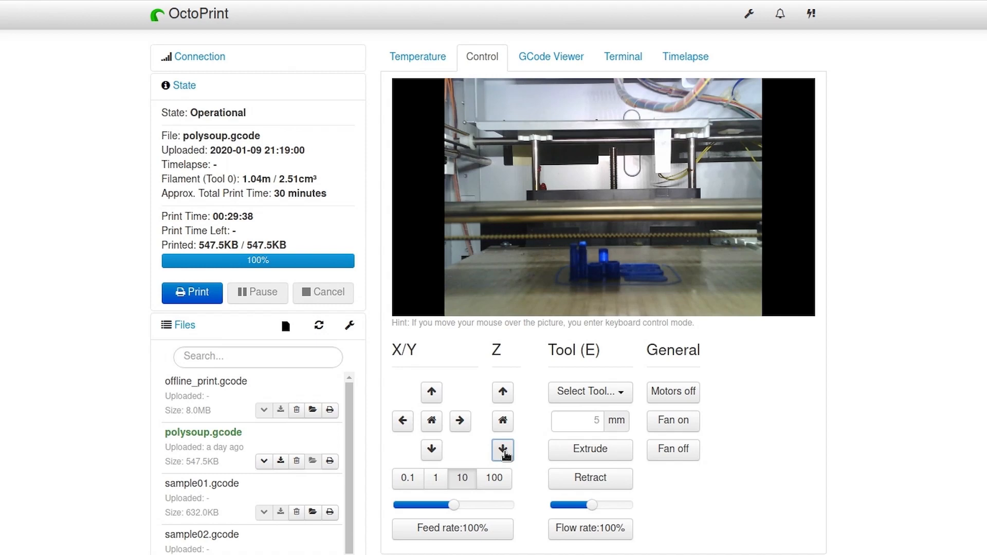